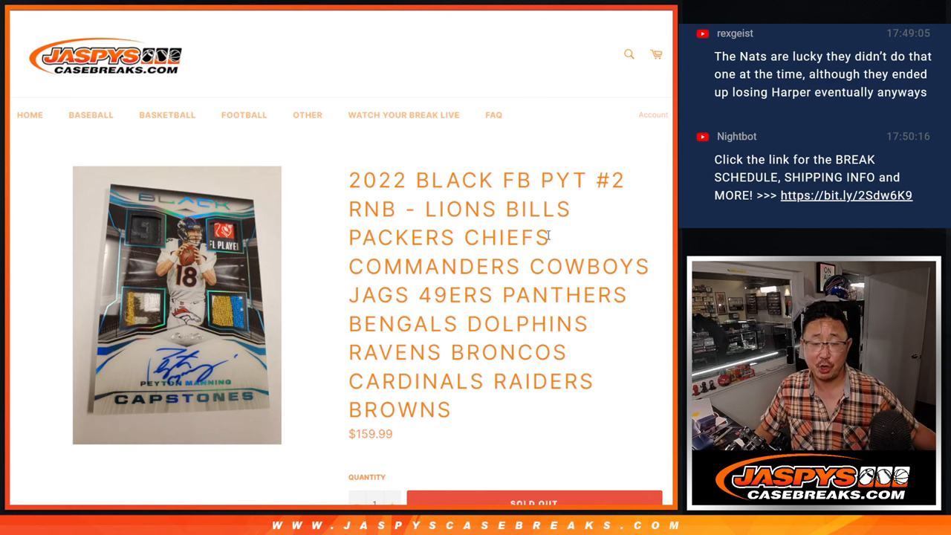
Highlight 'PYT #2' in the break title and scroll to the 10 SPOTS rules and team list.
double_click(373, 208)
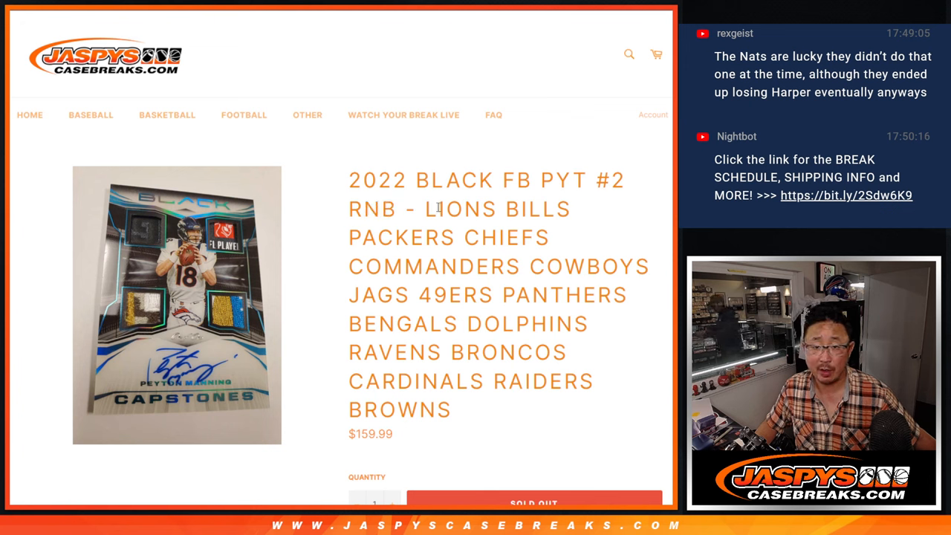
left_click_drag(428, 208, 449, 410)
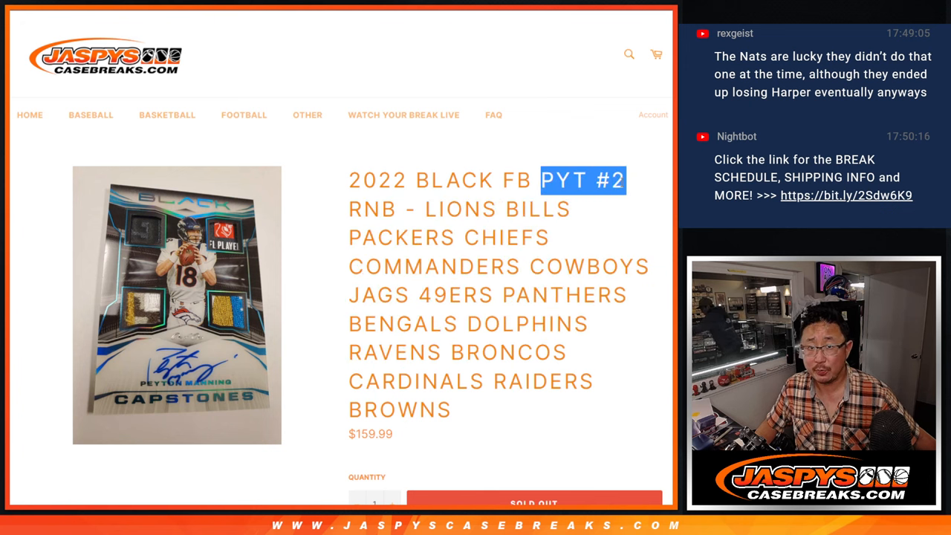
scroll("down", 3)
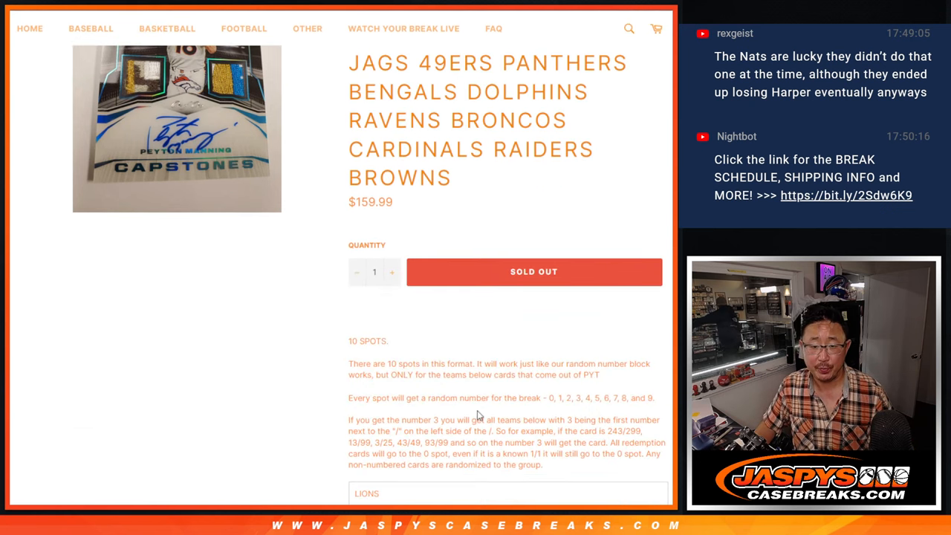
scroll("down", 3)
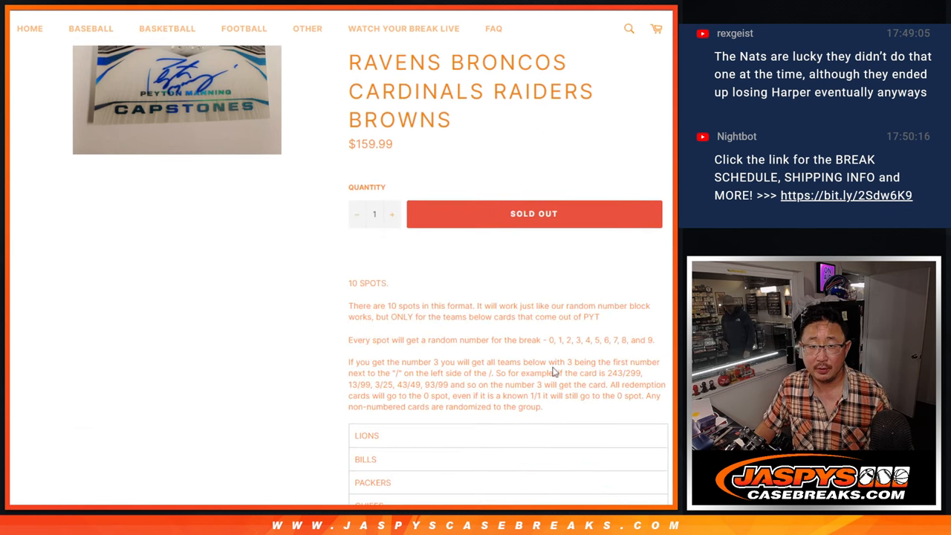
scroll("down", 3)
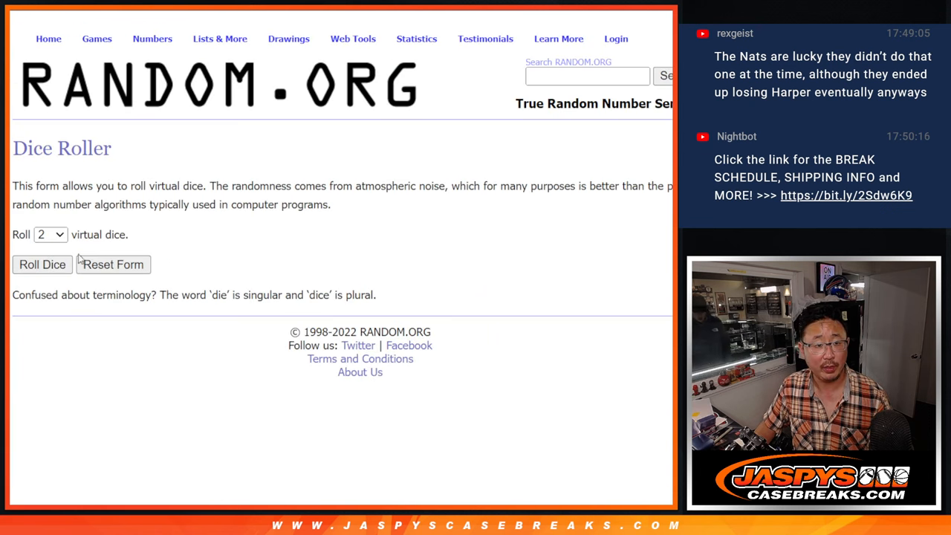
left_click(41, 264)
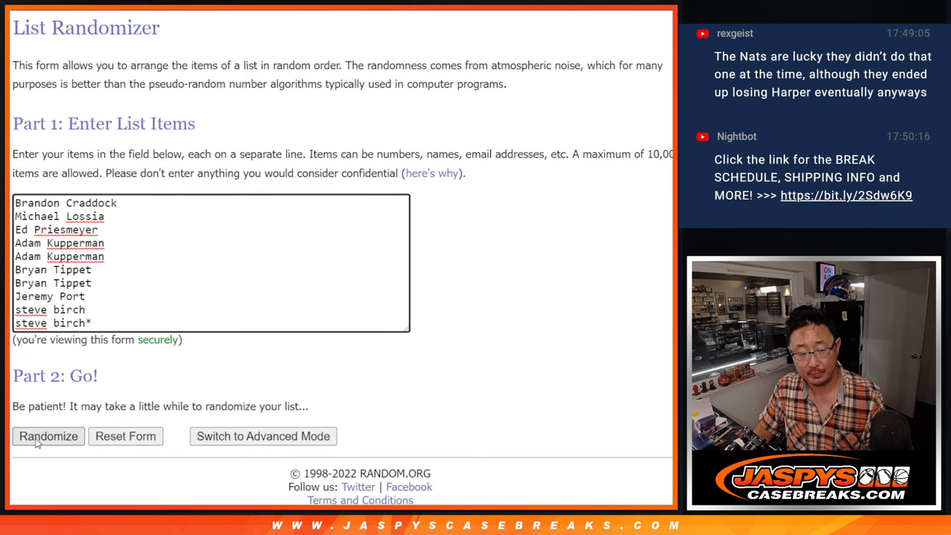
left_click(47, 437)
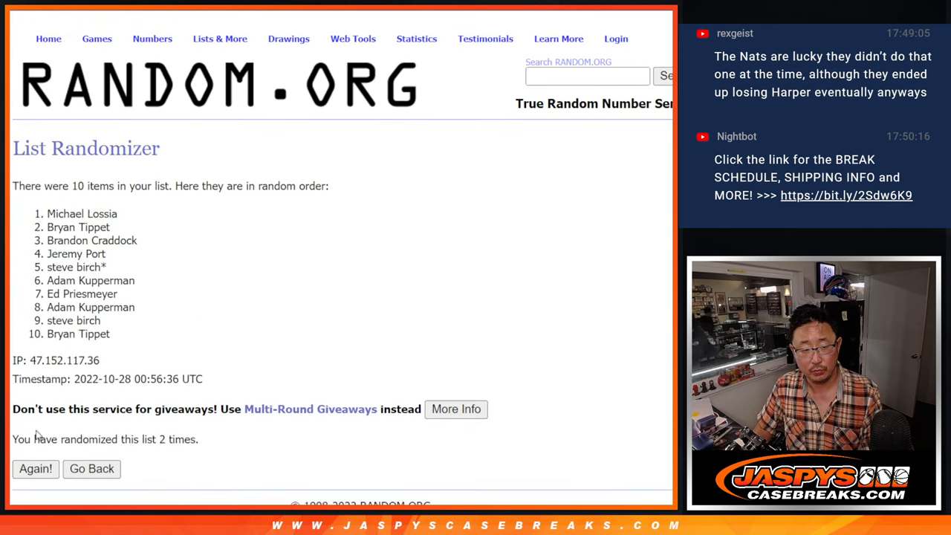
left_click(35, 468)
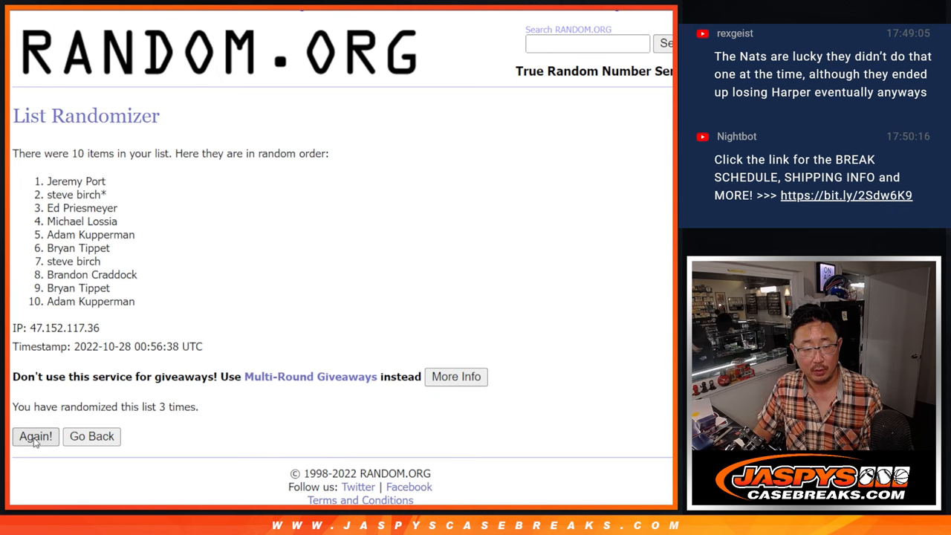
left_click(35, 437)
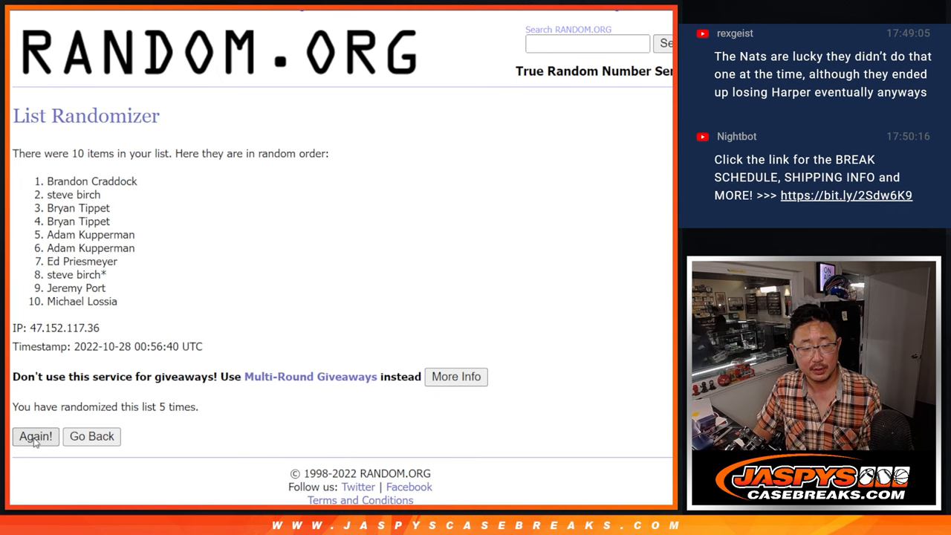
left_click(36, 437)
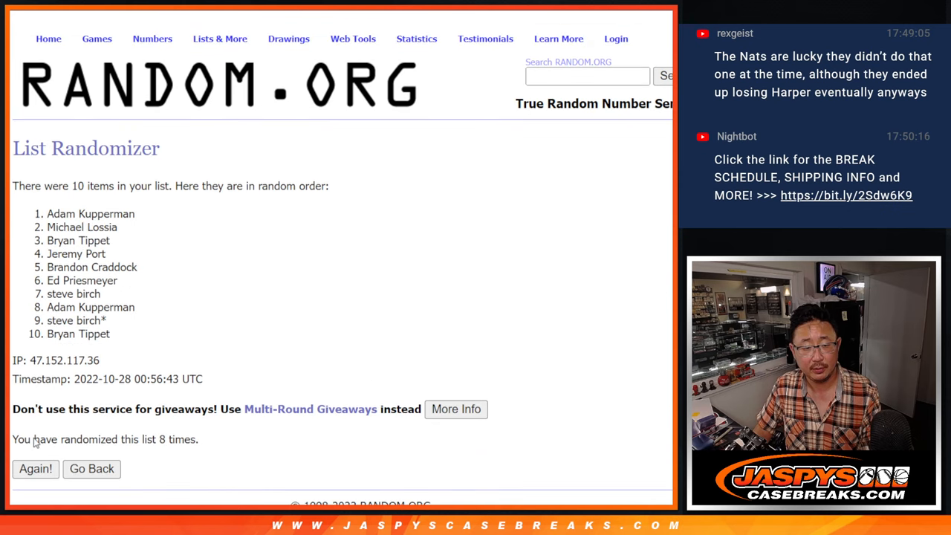
left_click(36, 470)
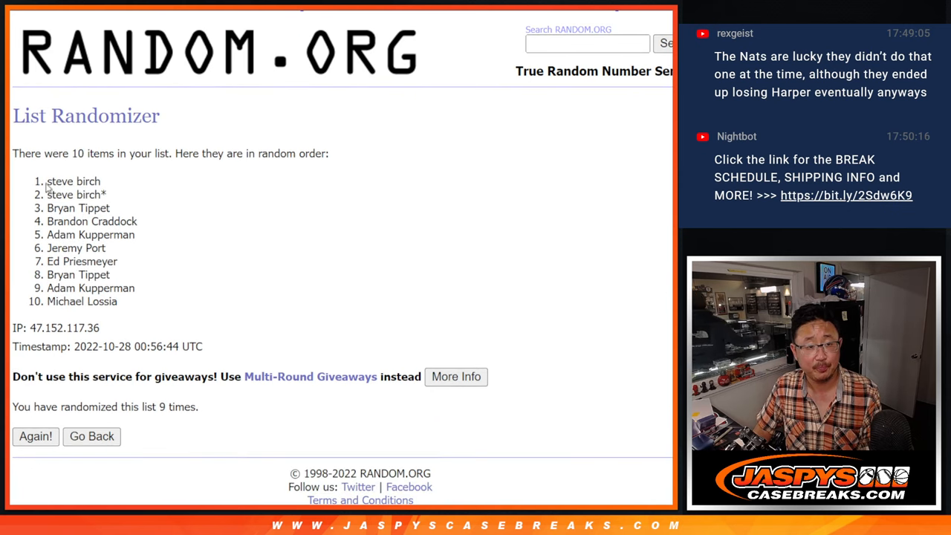
left_click_drag(48, 182, 116, 300)
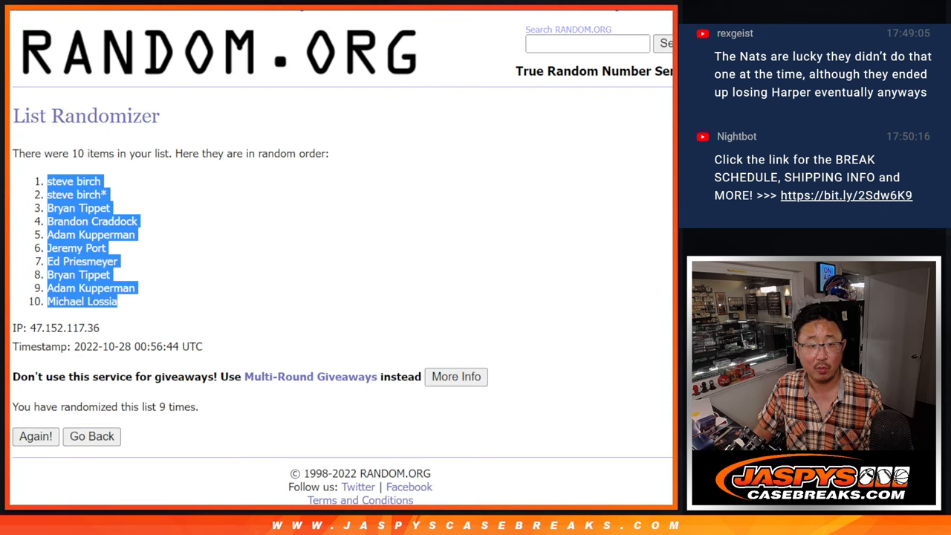
Return to the entry form and randomize the digits 1–9 and 0 repeatedly for a final order.
left_click(92, 436)
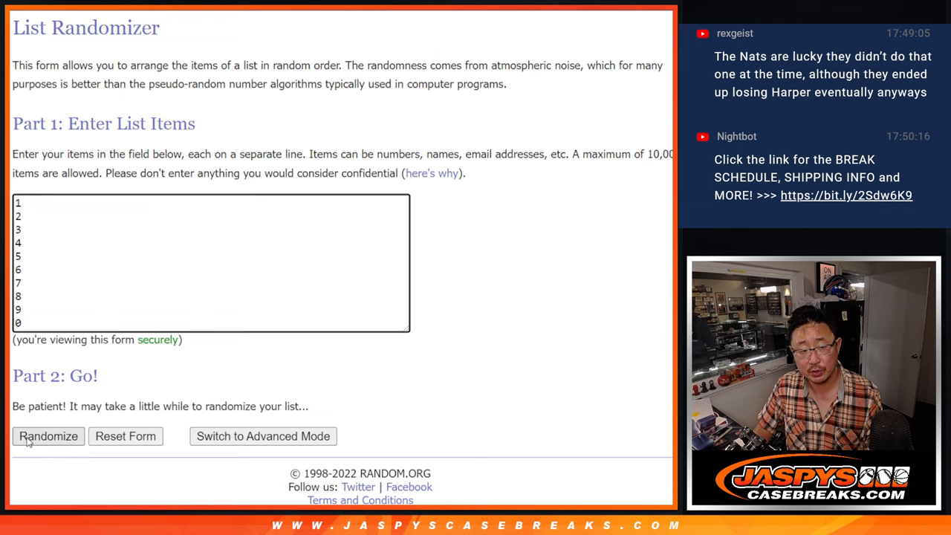
left_click(48, 437)
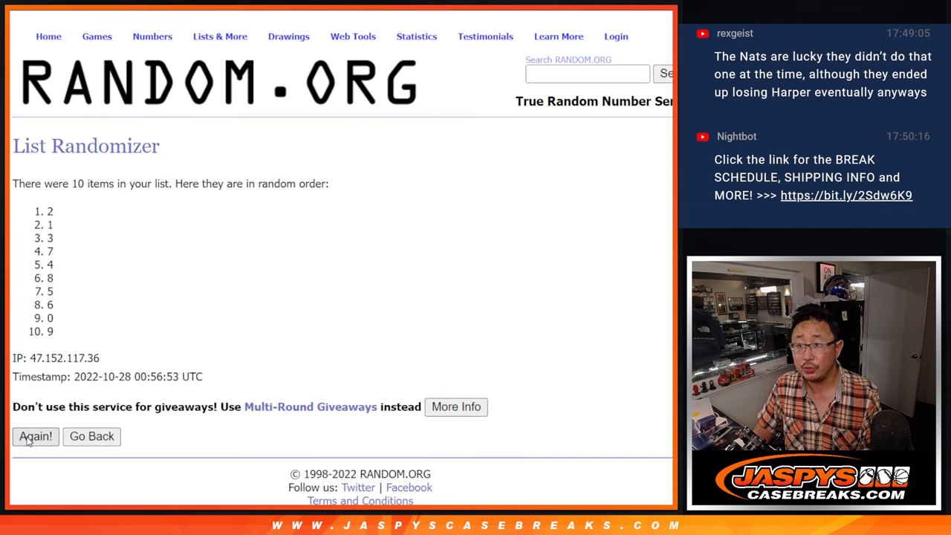
left_click(36, 437)
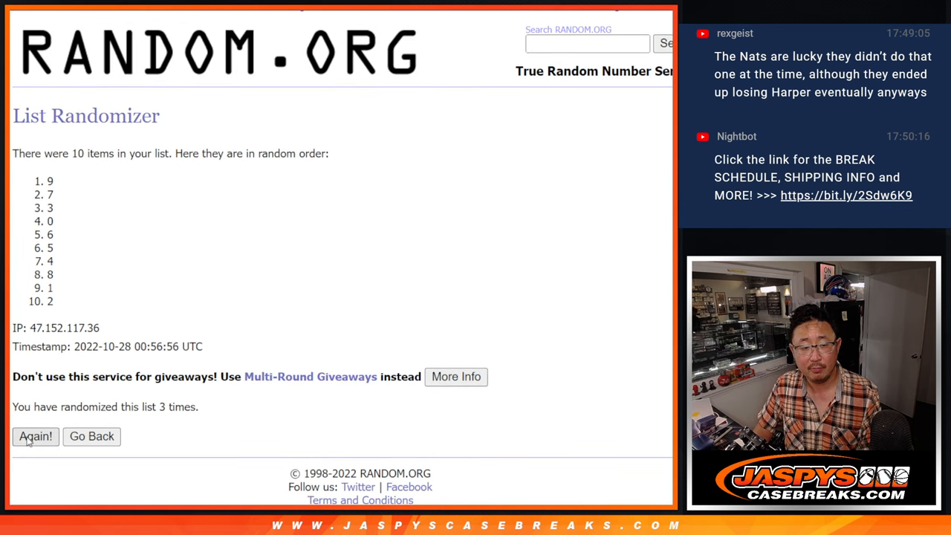
left_click(36, 437)
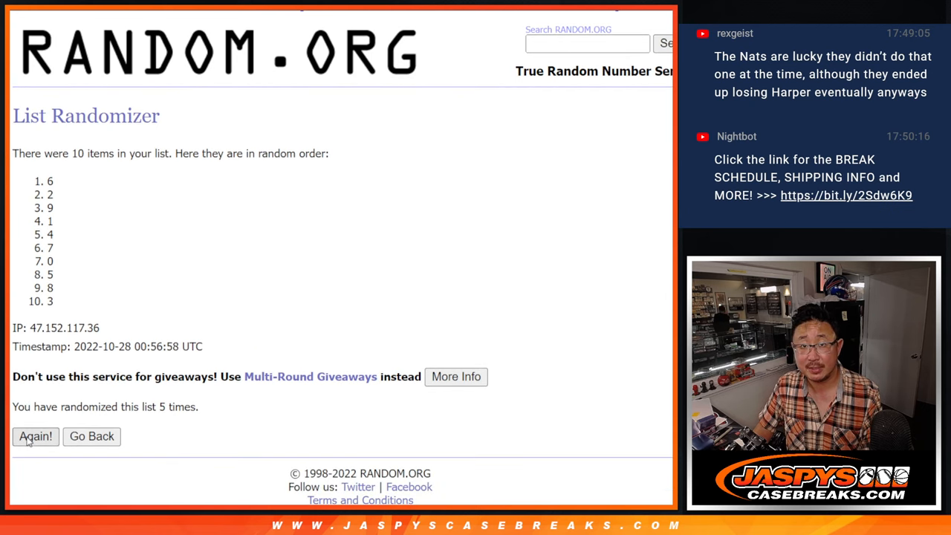
left_click(36, 437)
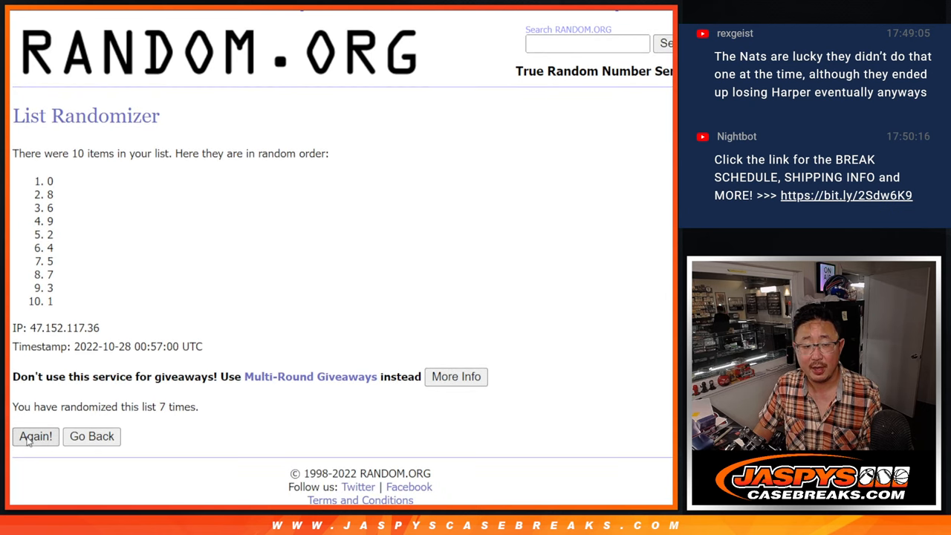
left_click(35, 437)
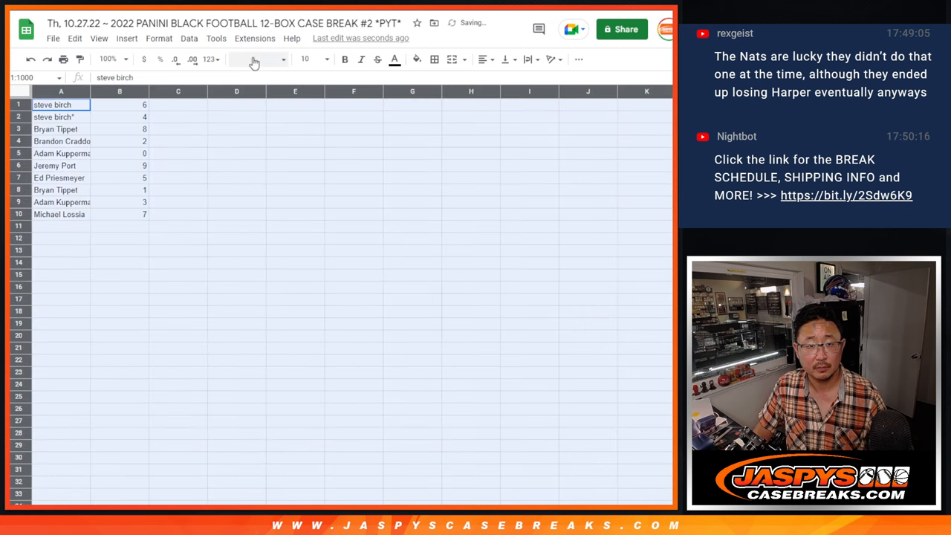
left_click(305, 60)
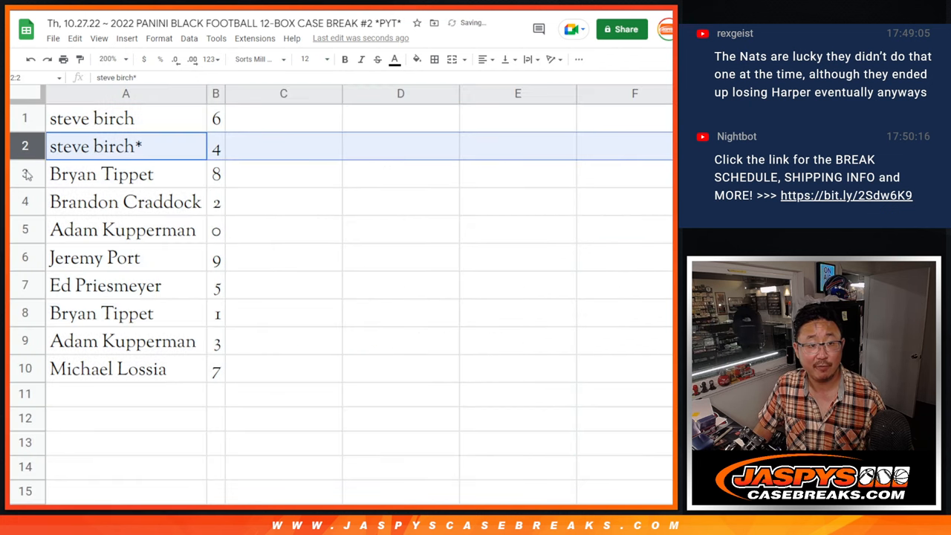
left_click(125, 202)
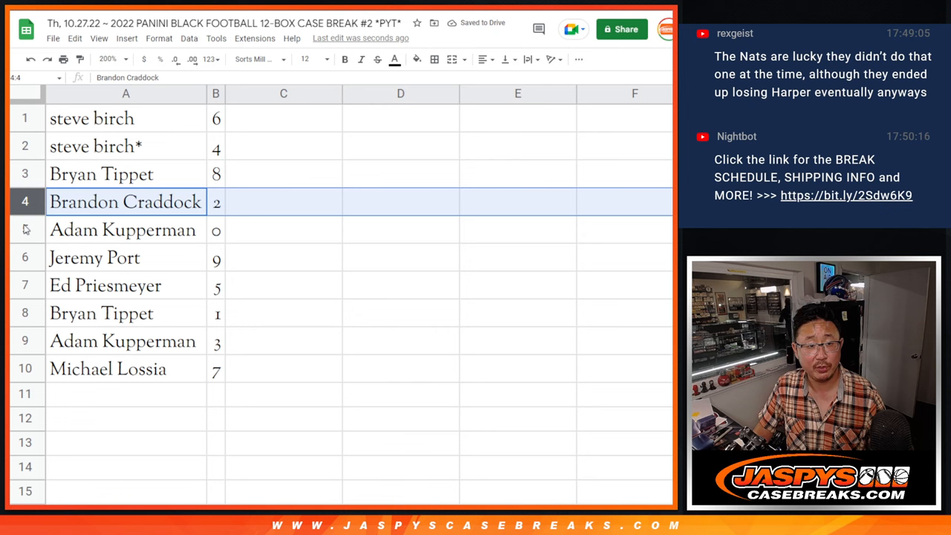
left_click(122, 229)
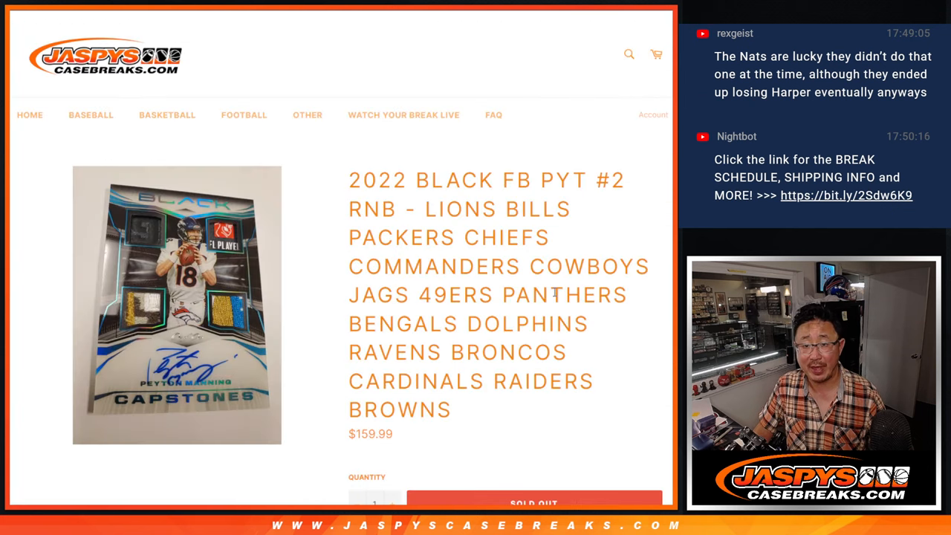
scroll("down", 3)
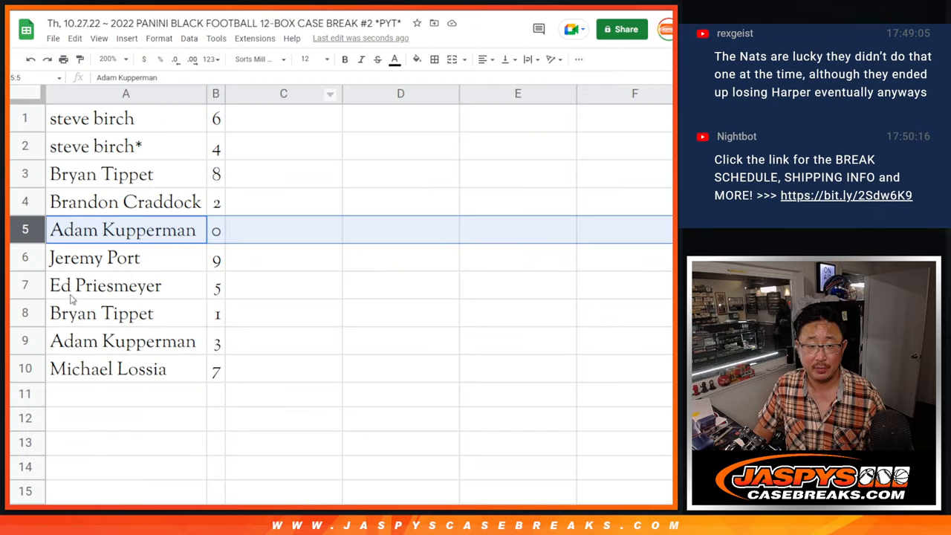
left_click(101, 312)
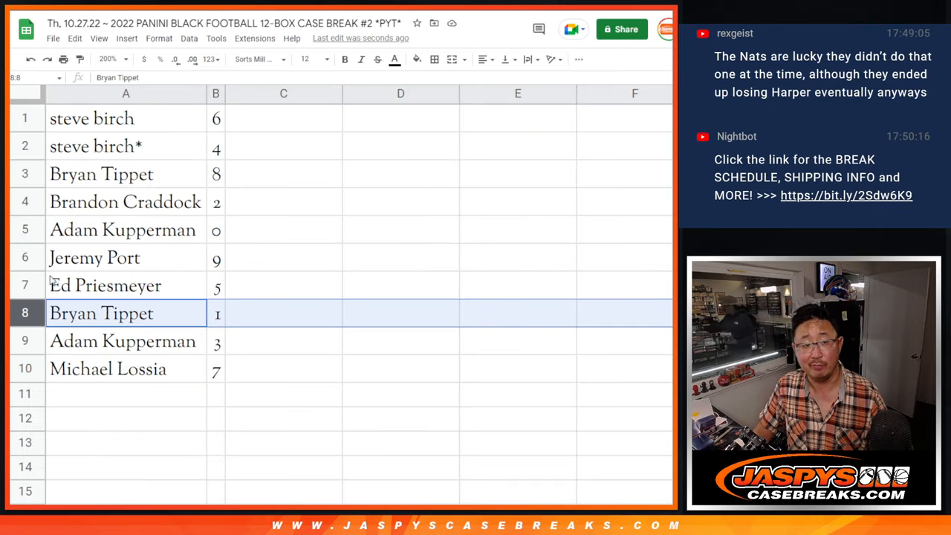
left_click(104, 285)
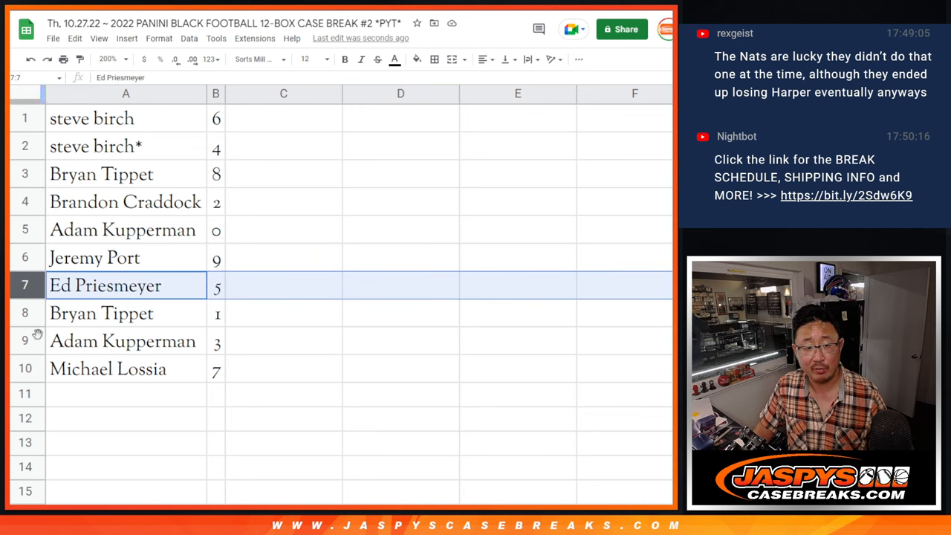
left_click(107, 369)
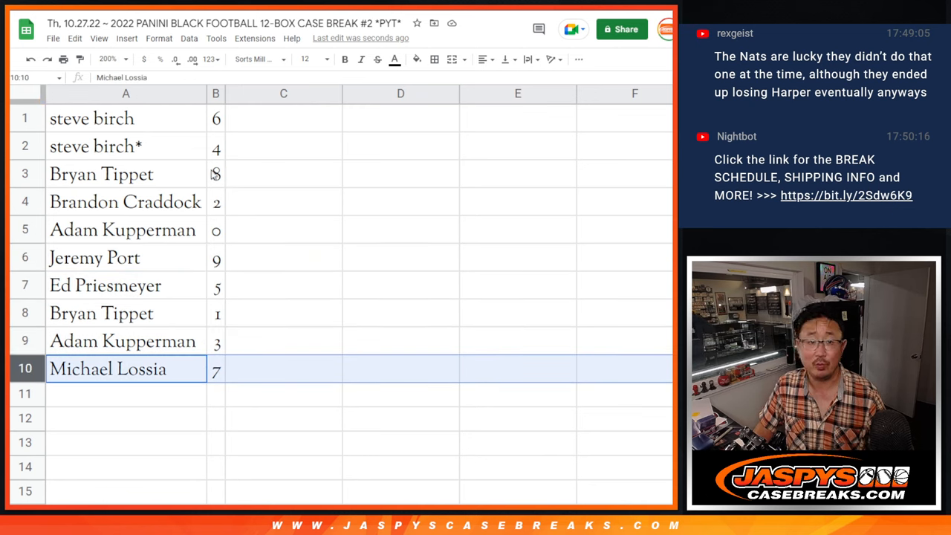
right_click(215, 92)
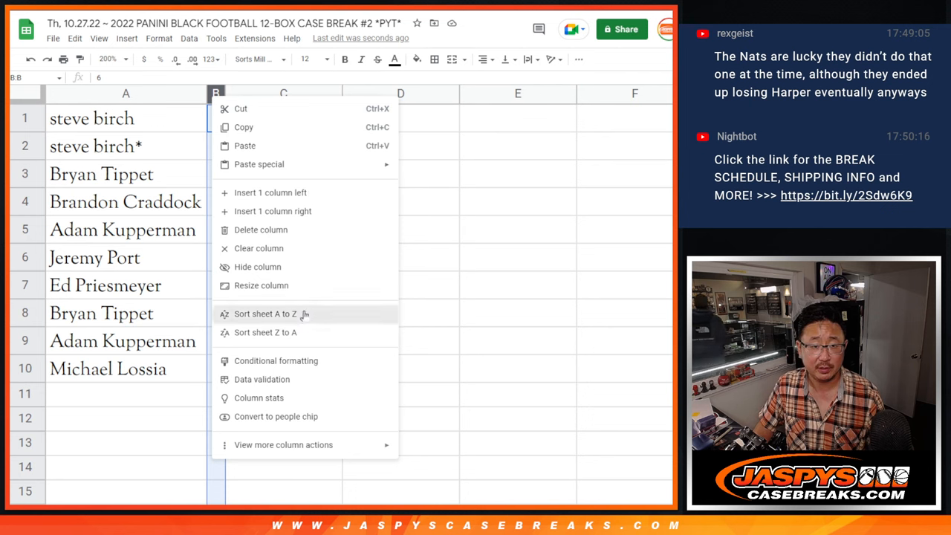
left_click(265, 313)
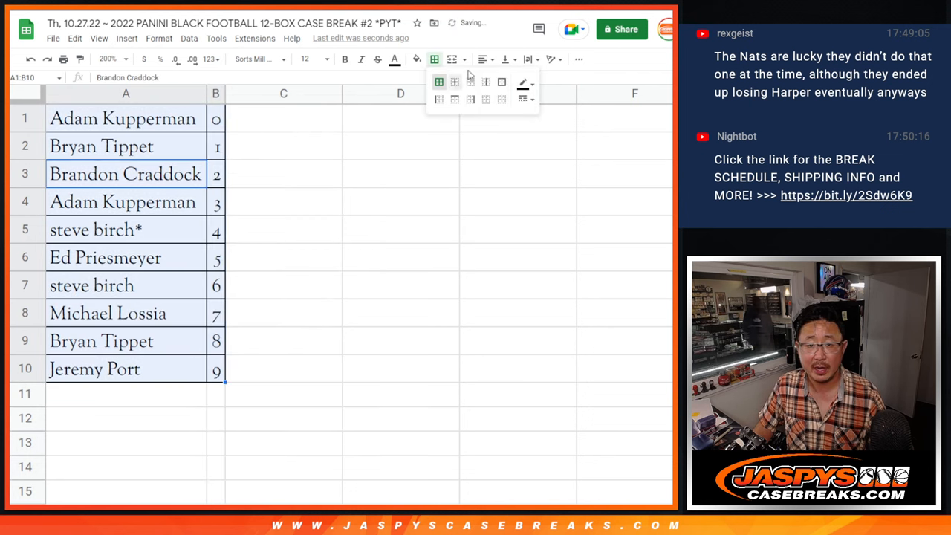